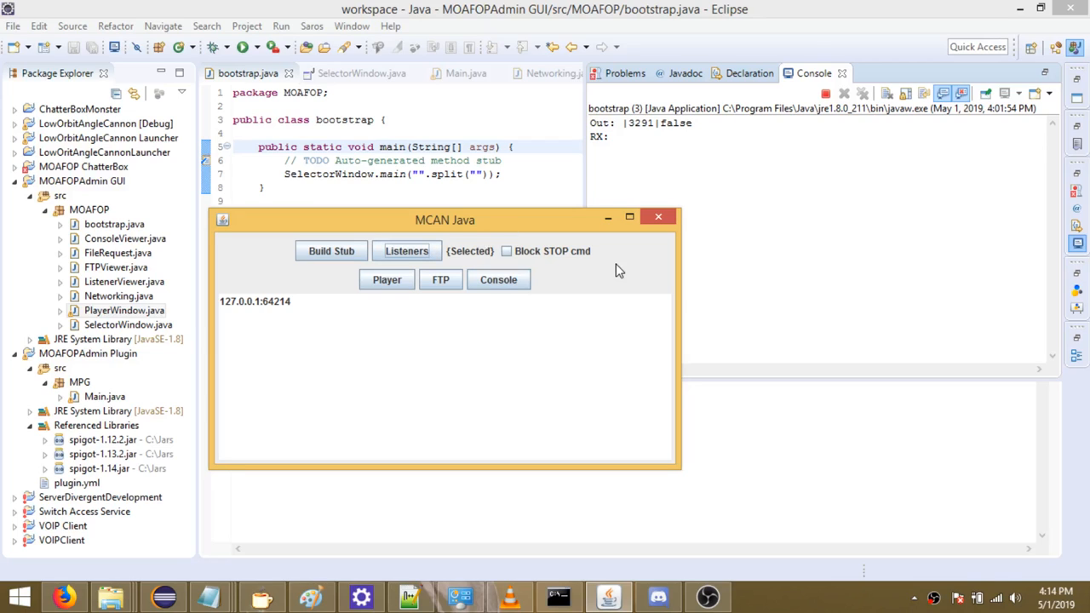
pyautogui.moveTo(406, 250)
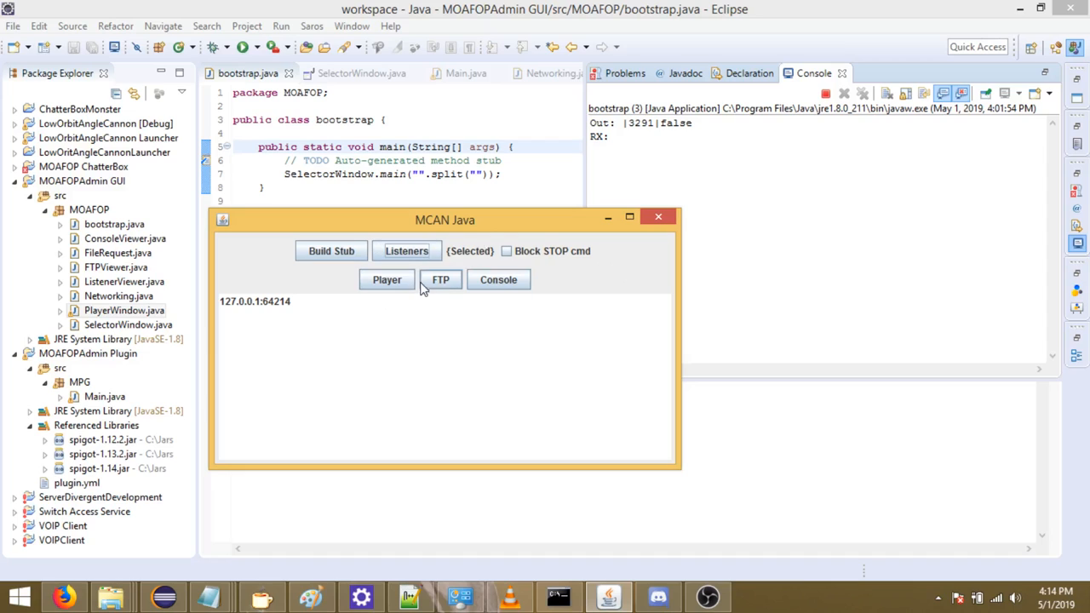
pyautogui.moveTo(387, 279)
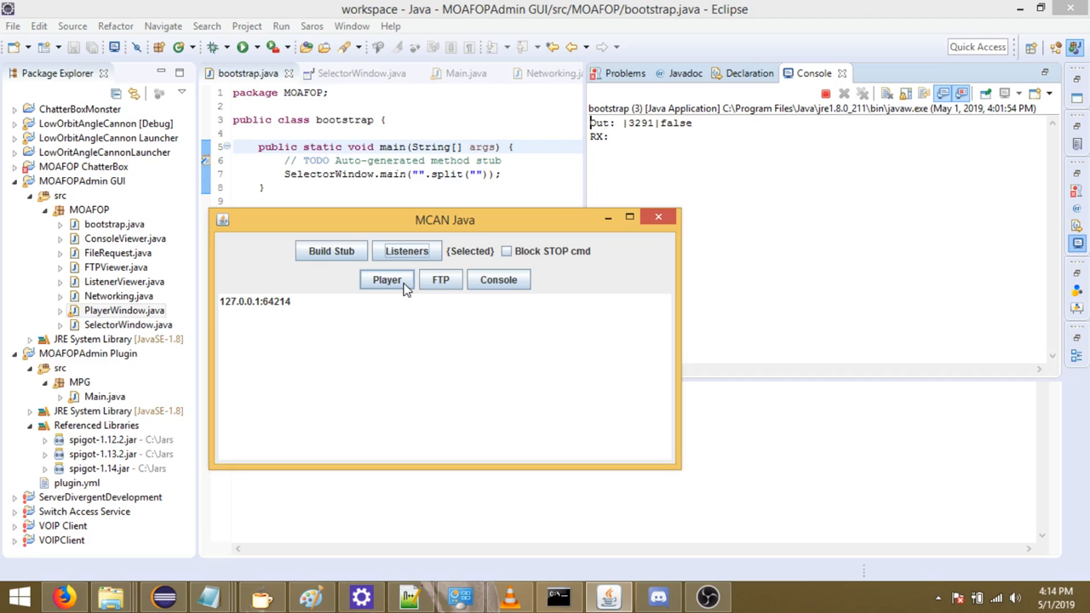
# Open the Player Menu and maximize it to fill the screen.
pyautogui.click(387, 280)
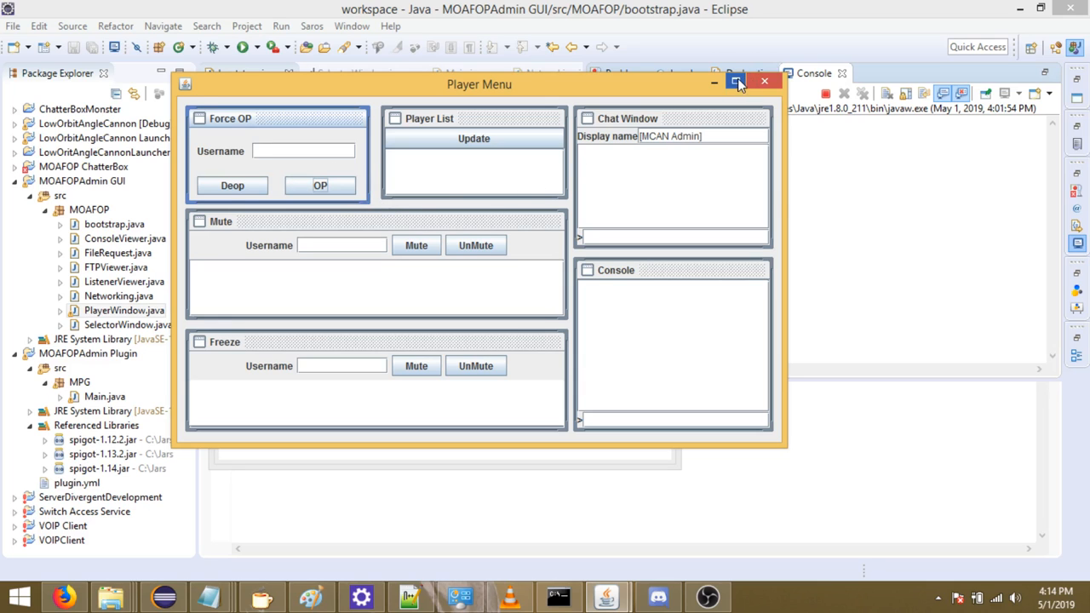
pyautogui.click(738, 83)
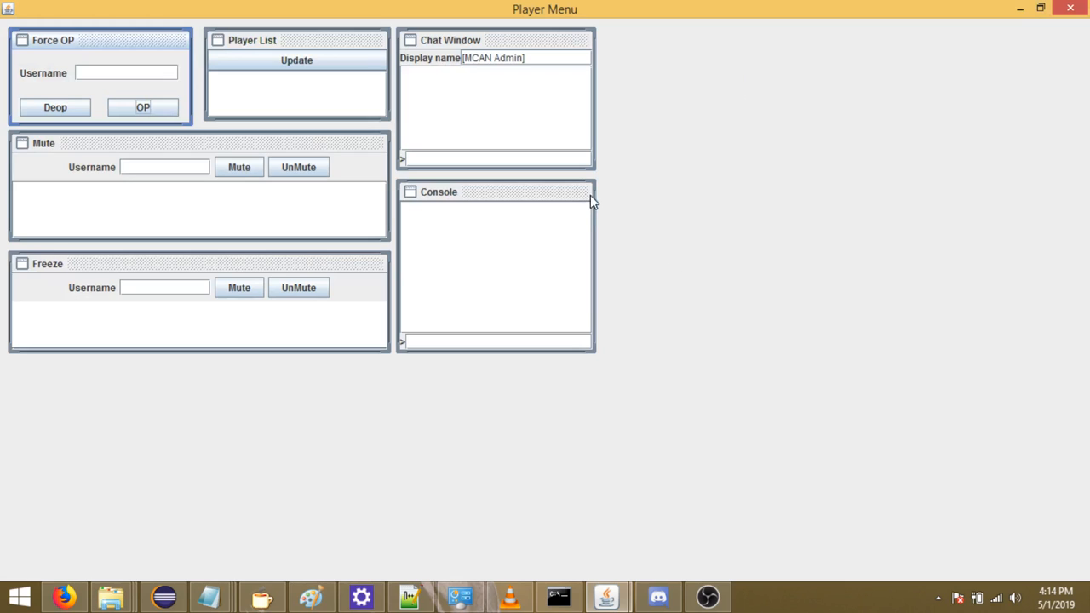
# Resize the Console panel wider and move it back beside the Chat Window.
pyautogui.moveTo(593, 269); pyautogui.dragTo(882, 269)
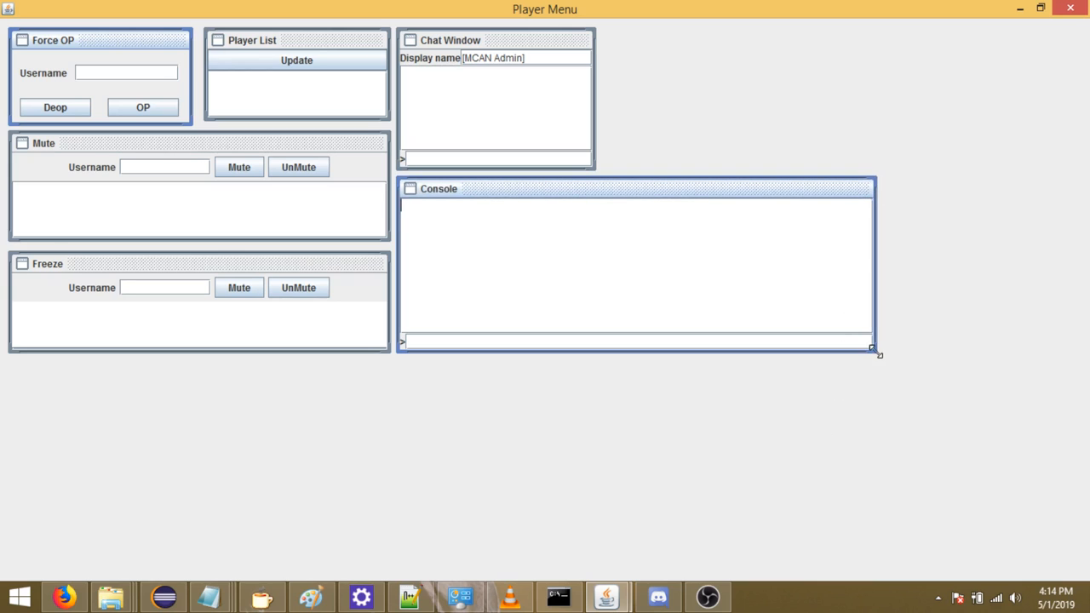
pyautogui.moveTo(877, 354); pyautogui.dragTo(685, 548)
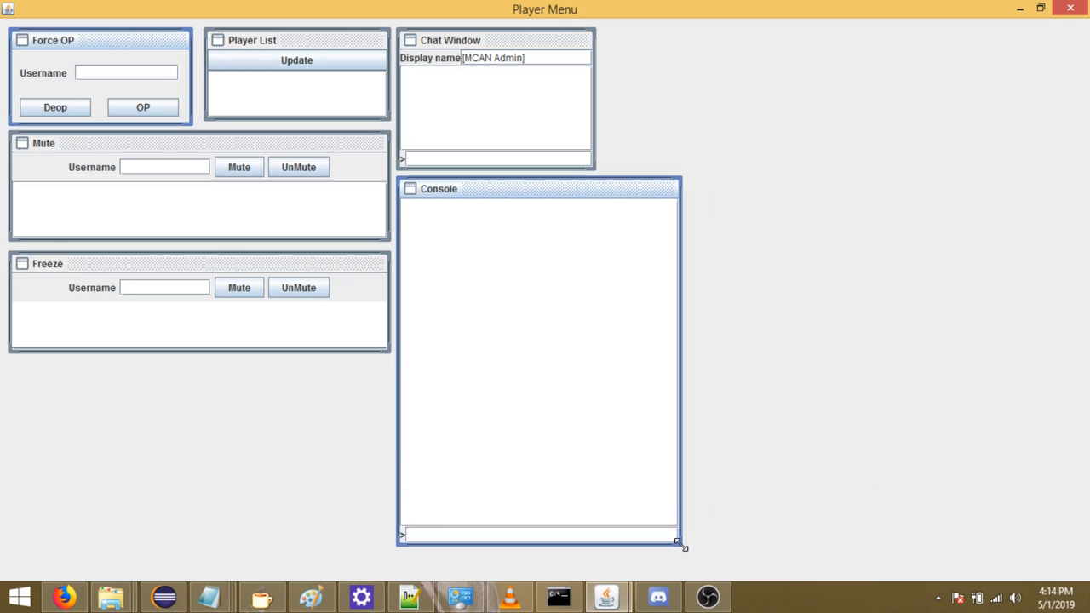
pyautogui.moveTo(683, 545); pyautogui.dragTo(712, 353)
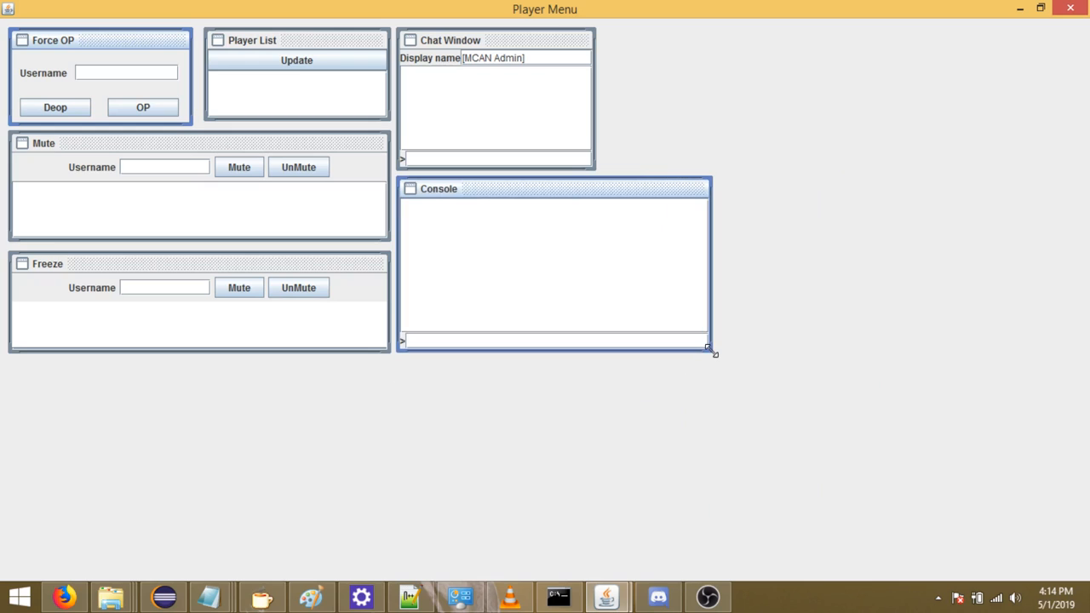
pyautogui.moveTo(712, 352); pyautogui.dragTo(758, 358)
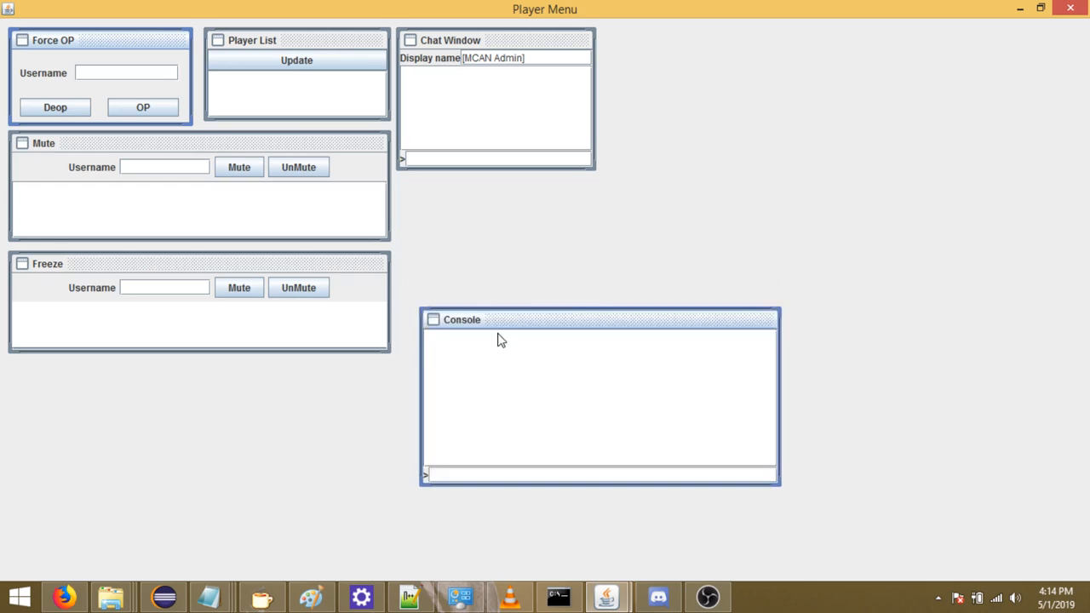
pyautogui.moveTo(600, 320); pyautogui.dragTo(579, 179)
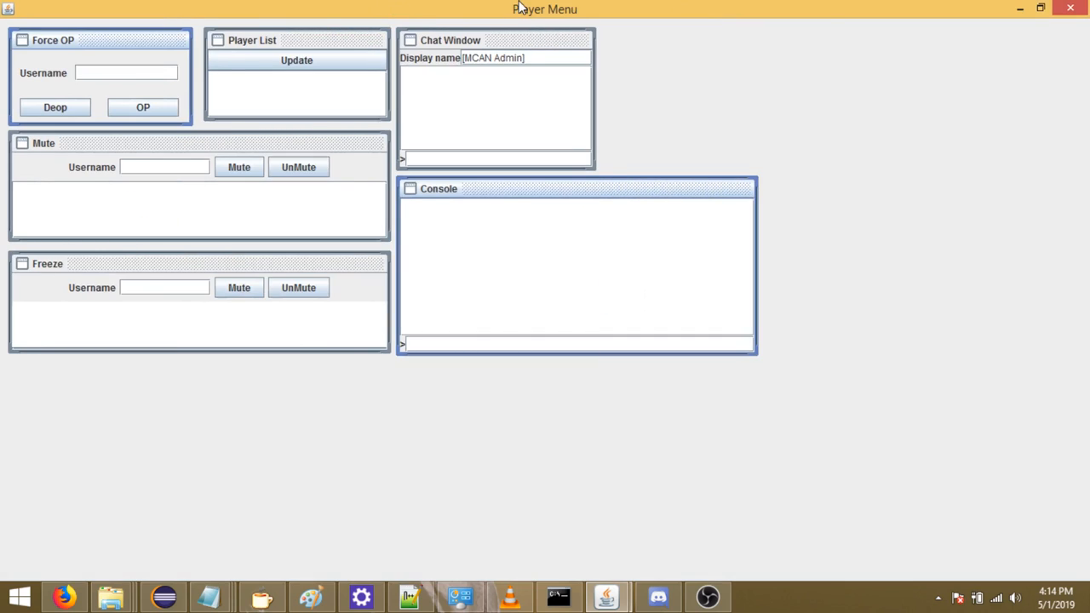
pyautogui.moveTo(116, 304)
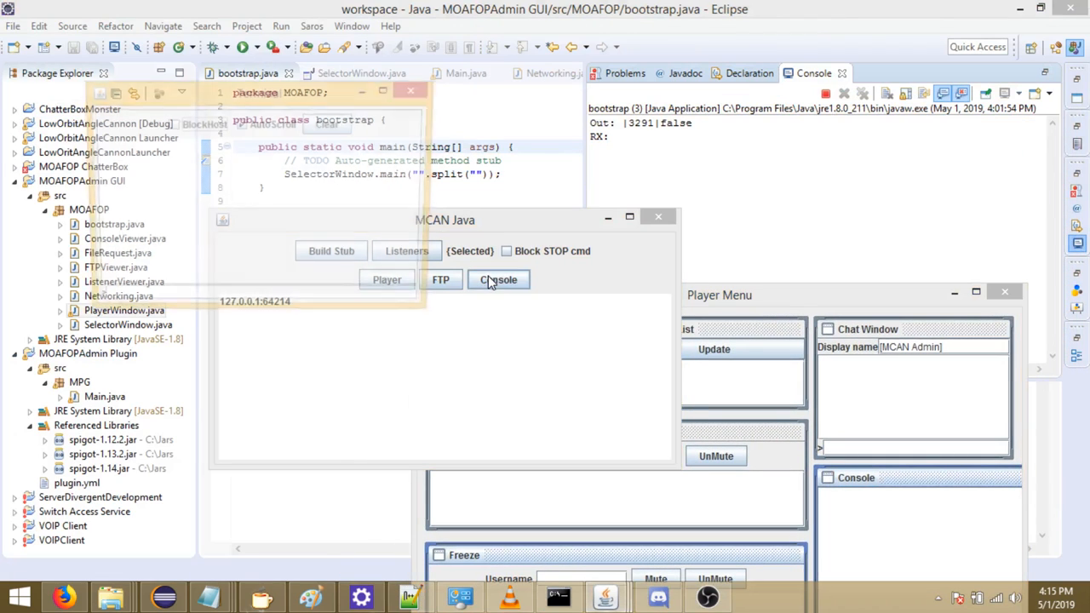
# Open the Terminal with BlockHost switched on and show the Minecraft server console.
pyautogui.click(497, 279)
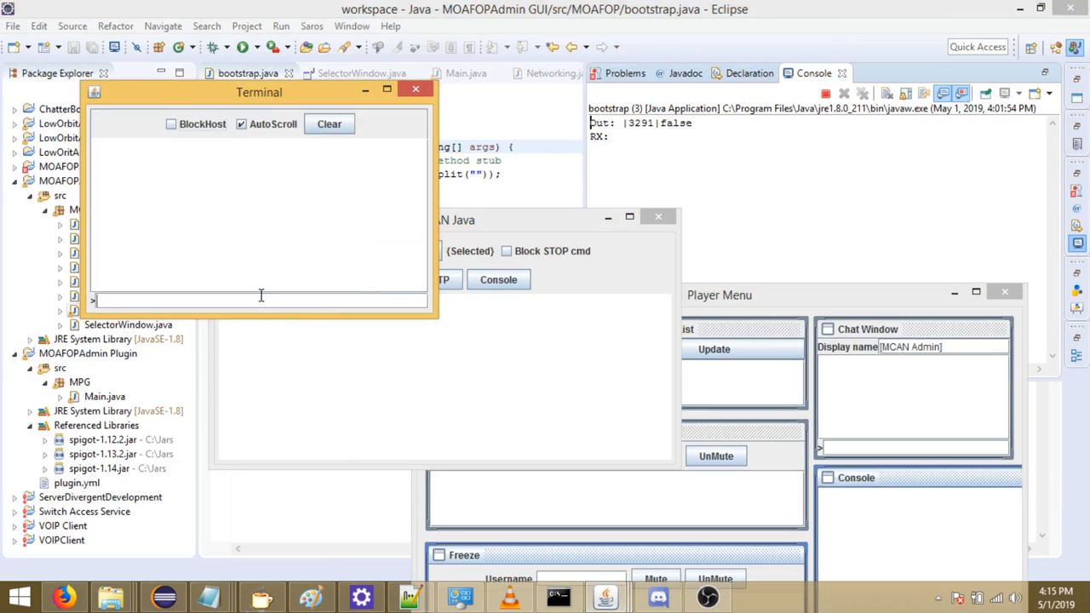
pyautogui.moveTo(320, 109)
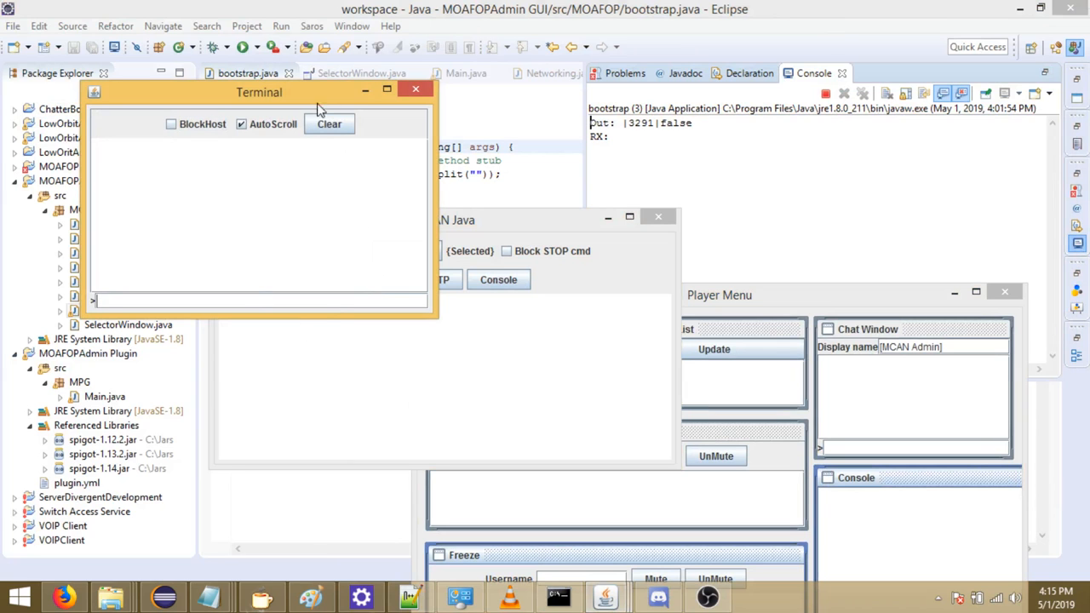
pyautogui.click(170, 123)
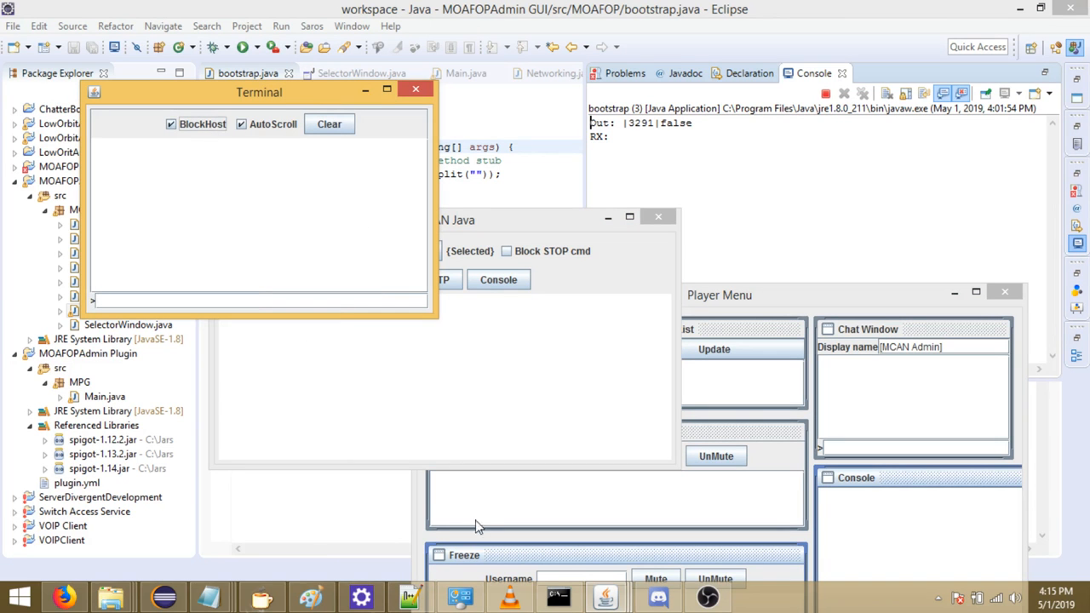
pyautogui.click(559, 596)
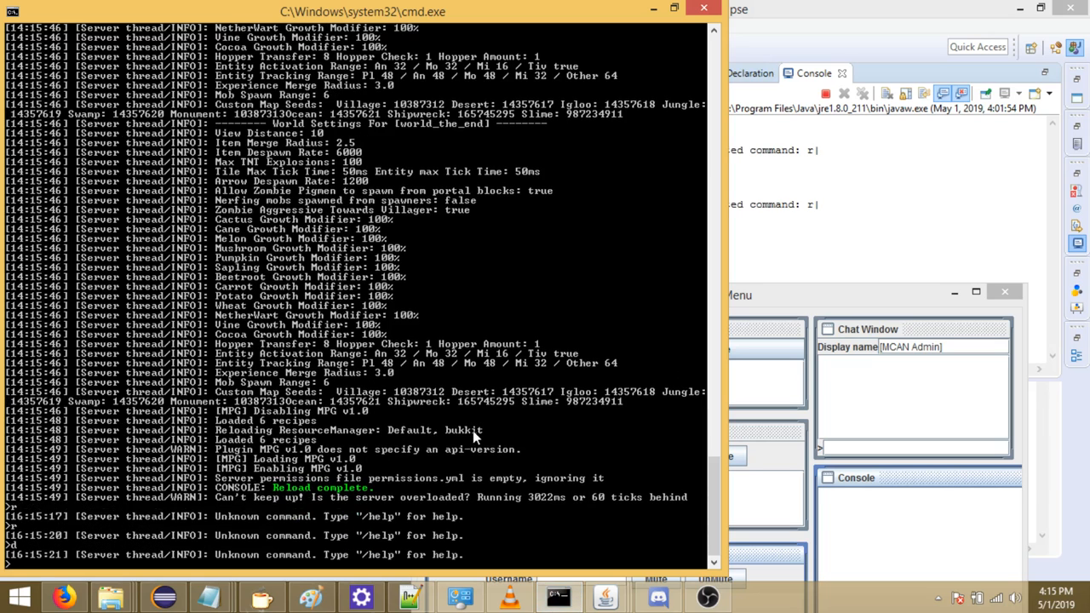
pyautogui.moveTo(644, 24)
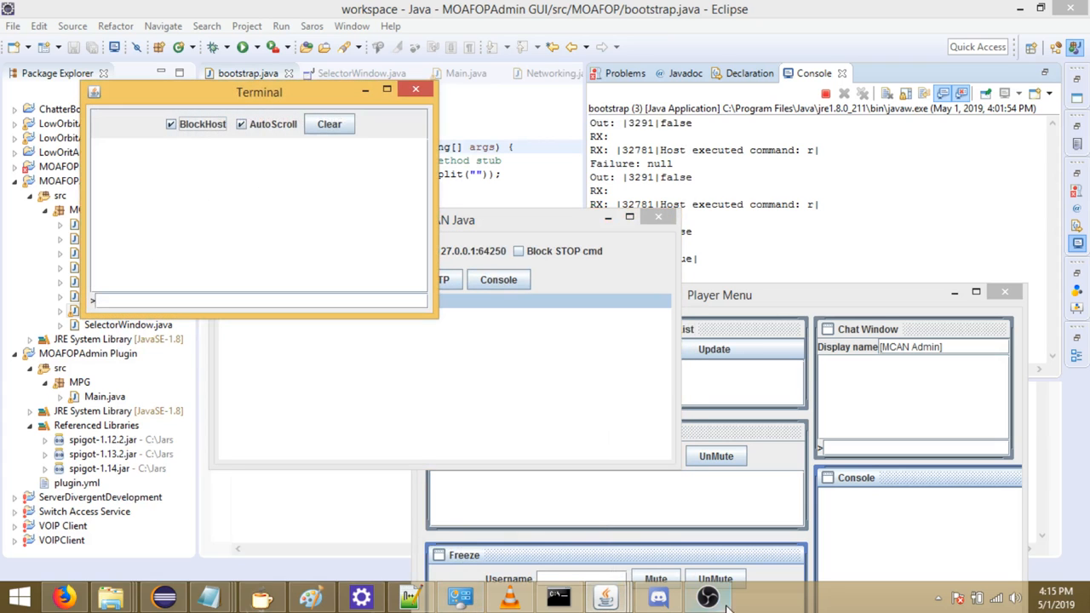
# Bring the Player Menu back in front of the Terminal and shift it left.
pyautogui.click(557, 596)
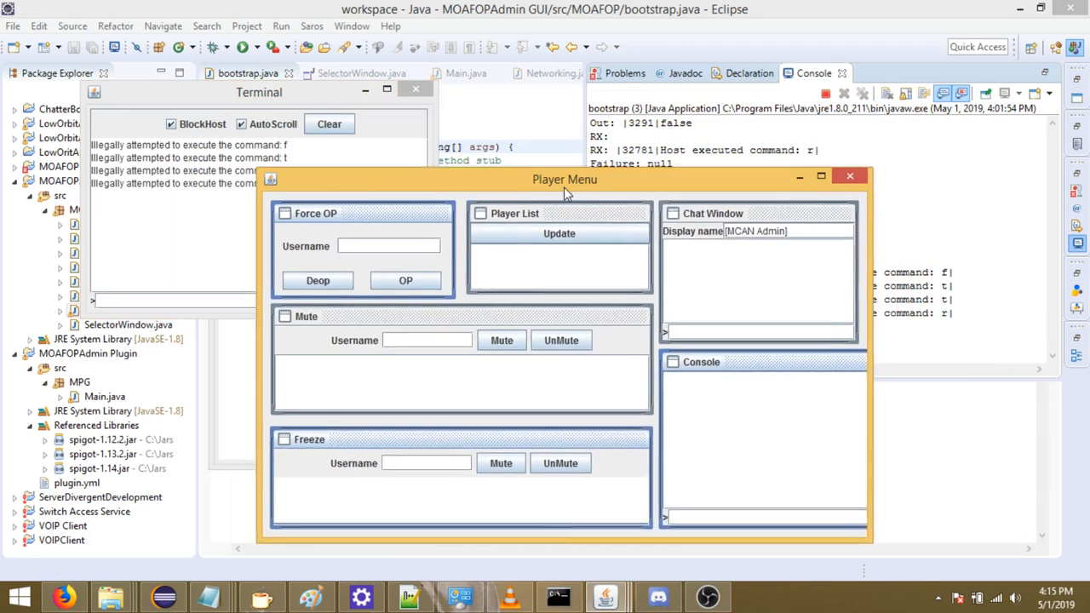
pyautogui.moveTo(566, 179); pyautogui.dragTo(507, 150)
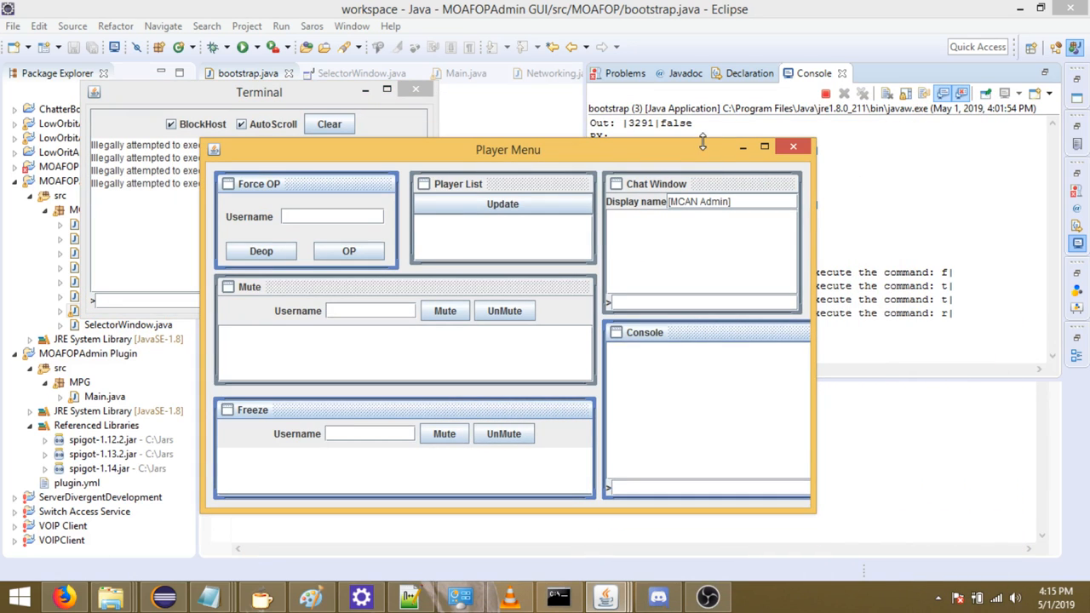